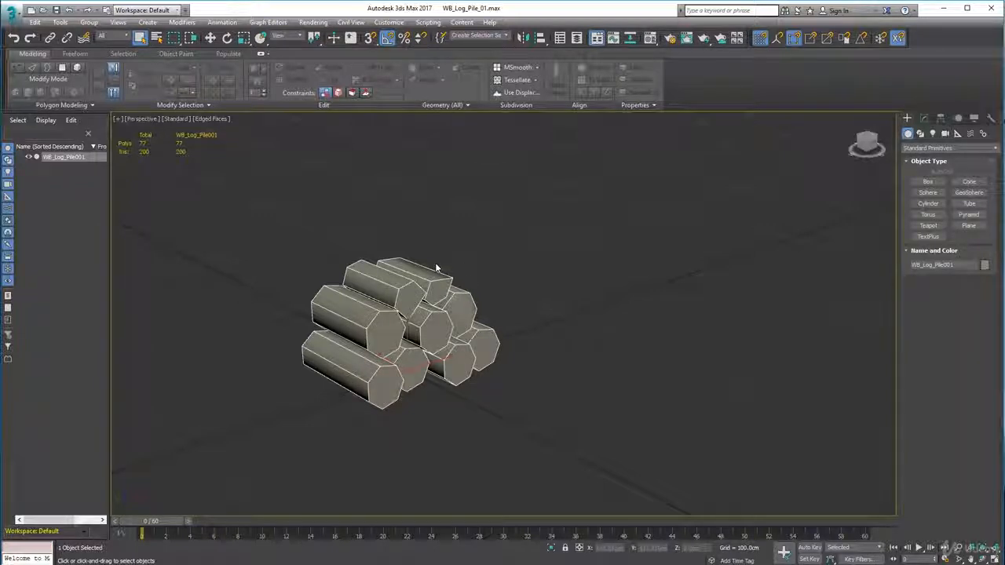
pyautogui.moveTo(452, 258)
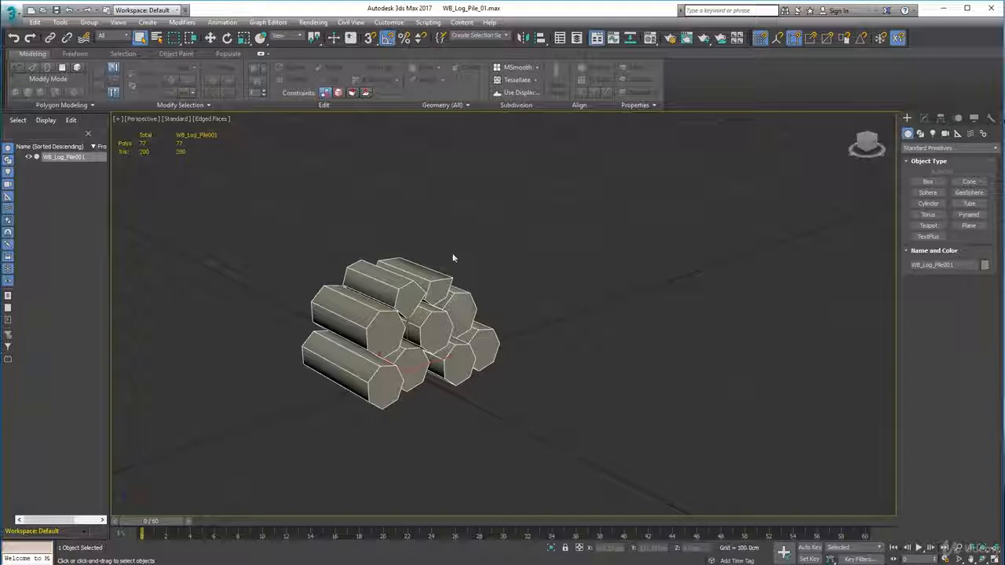